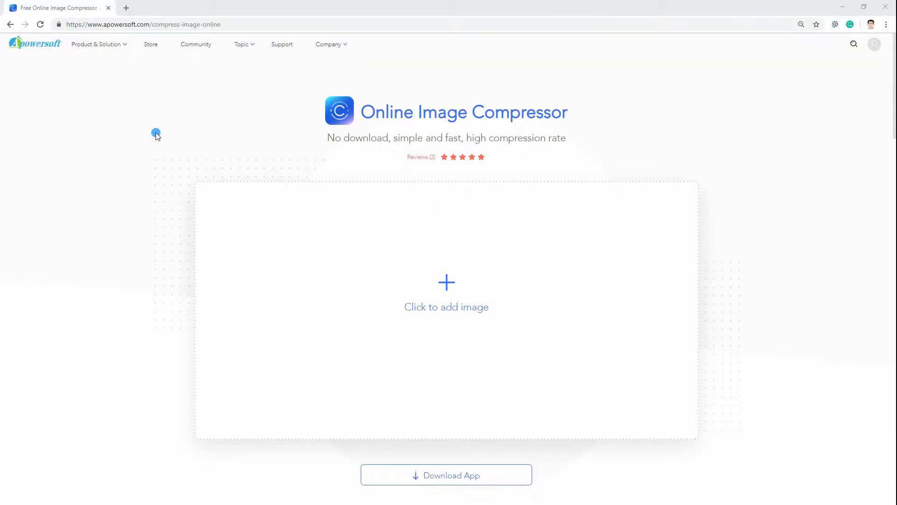
pyautogui.moveTo(447, 297)
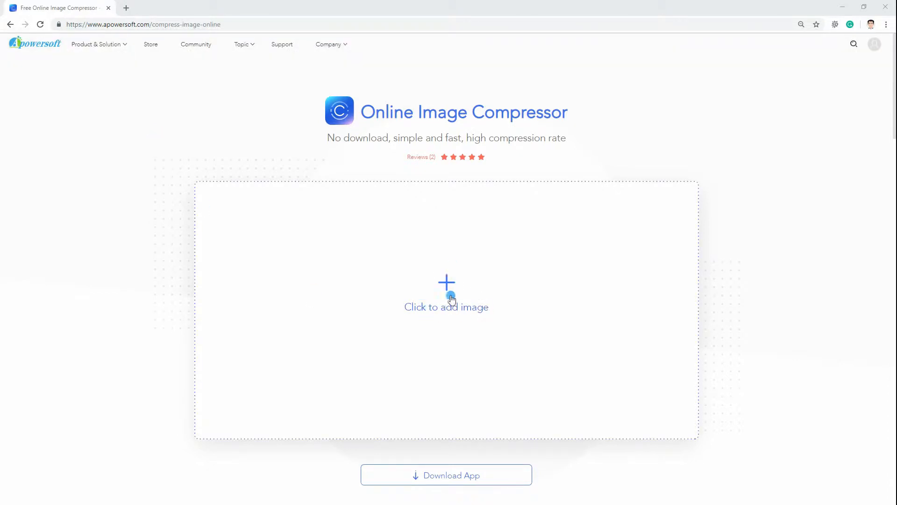
# - Add heart-1776746_960_720 from the desktop images folder to the compressor's file list
pyautogui.click(447, 292)
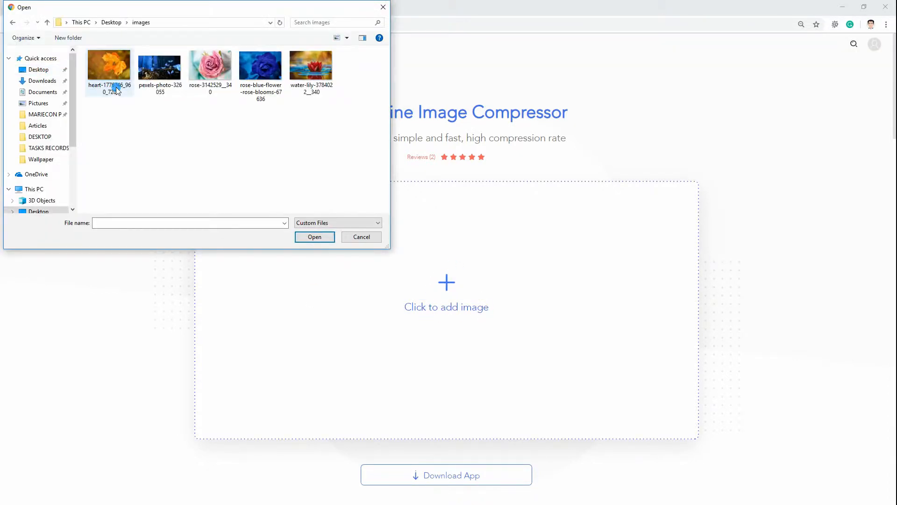
pyautogui.click(109, 64)
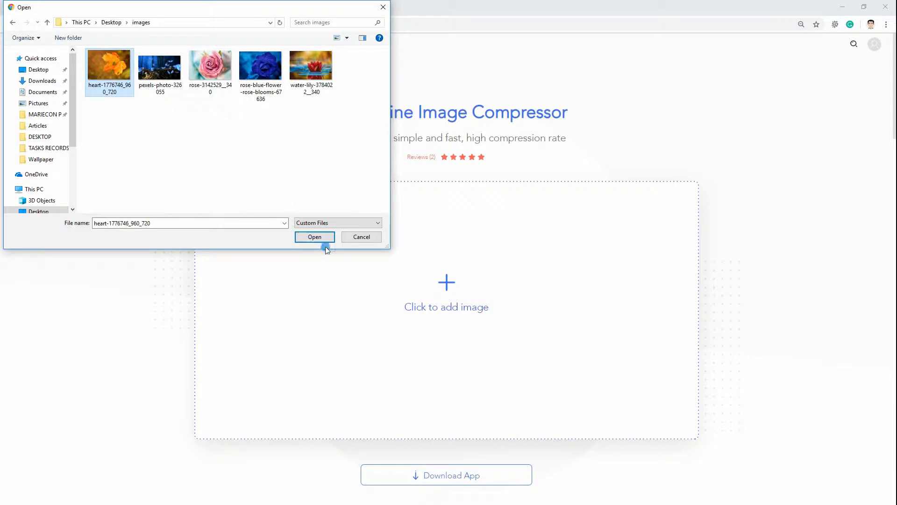
pyautogui.click(314, 237)
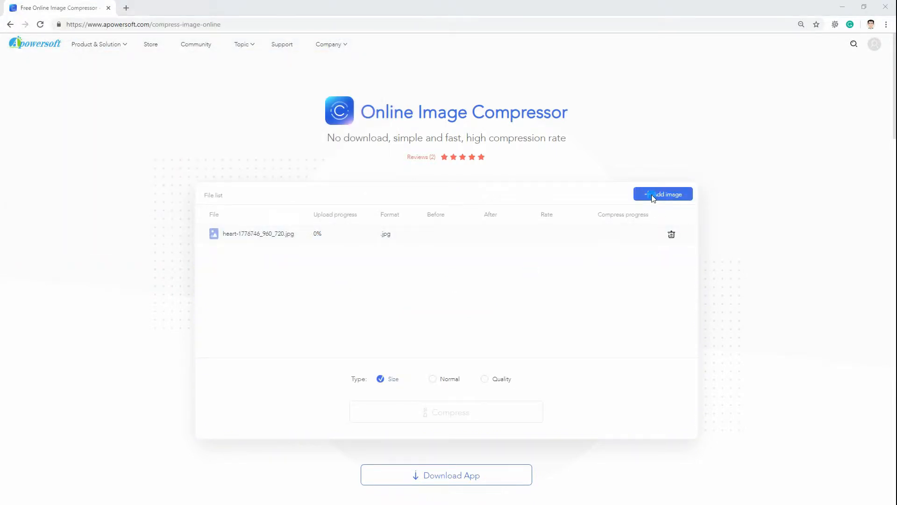
# - Add pexels-photo-326055 and the other folder images, bringing the list to five uploaded images
pyautogui.click(663, 194)
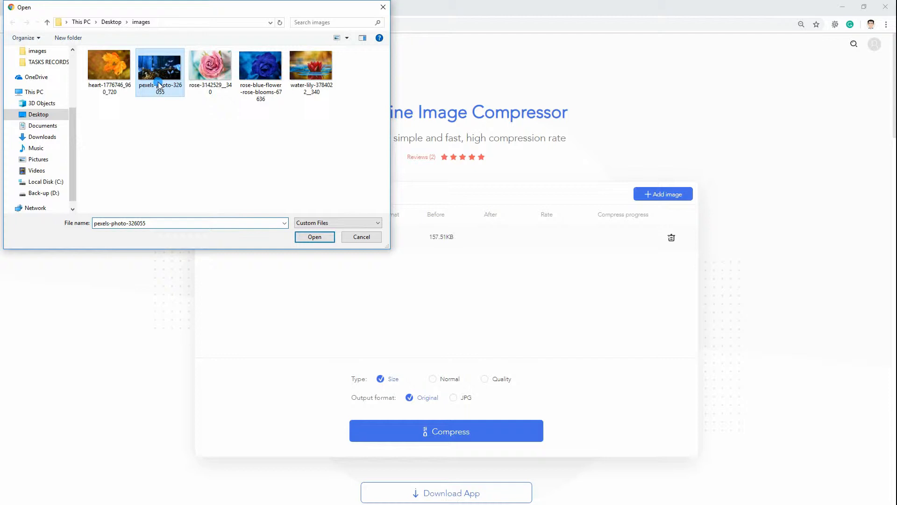
pyautogui.click(314, 236)
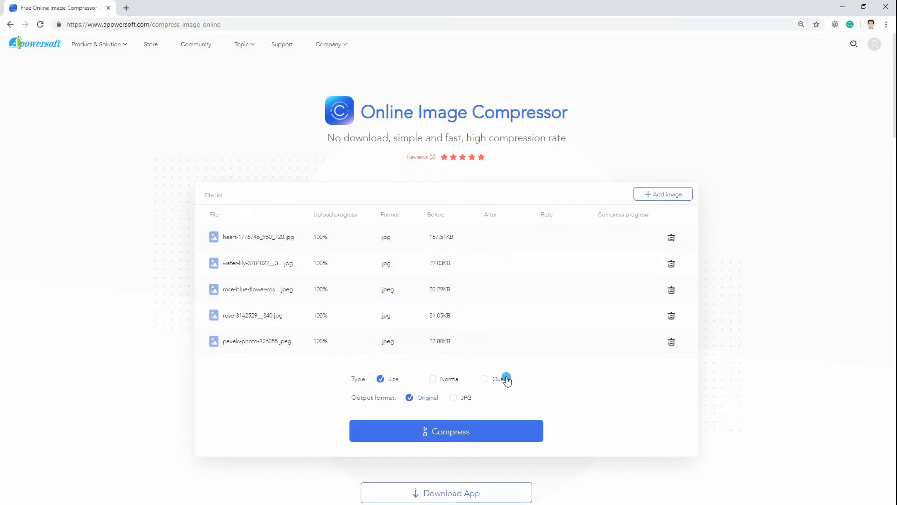
pyautogui.moveTo(376, 408)
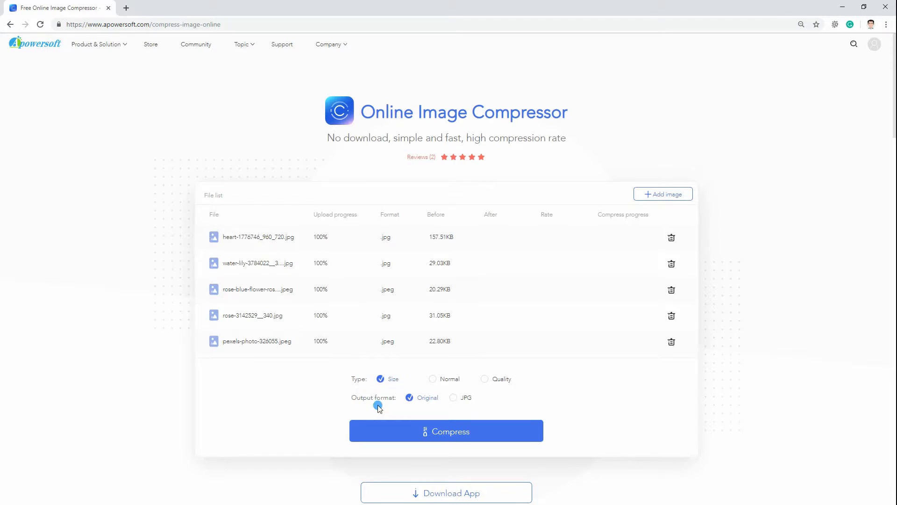
pyautogui.moveTo(446, 431)
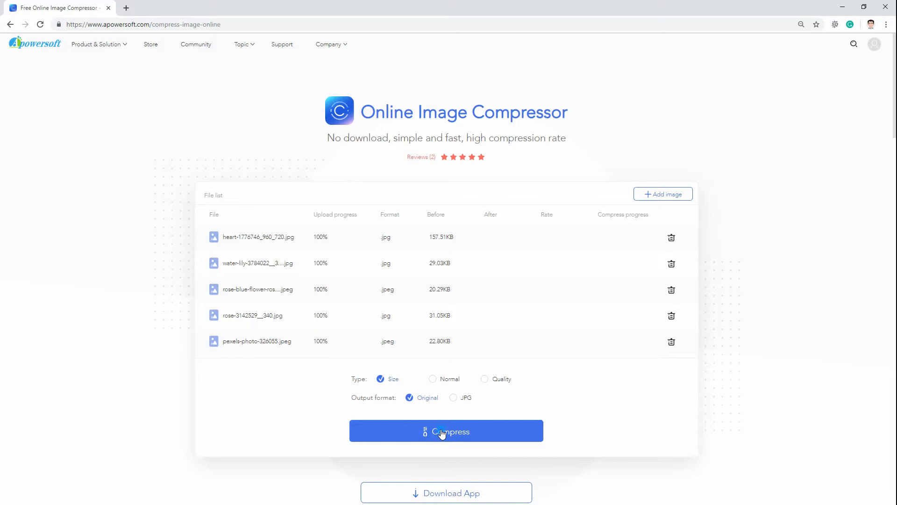
# - Compress all five images by Size in Original format, reducing the heart image to 40.42KB
pyautogui.click(446, 431)
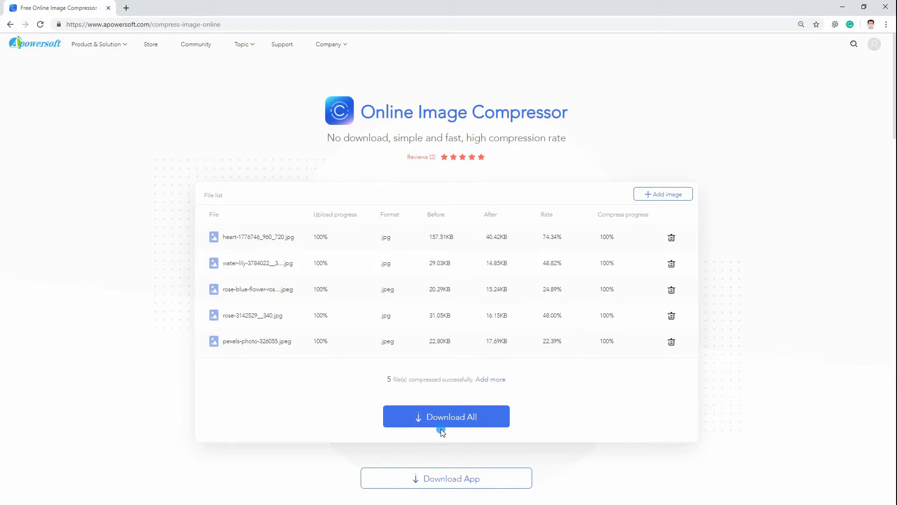
pyautogui.moveTo(430, 349)
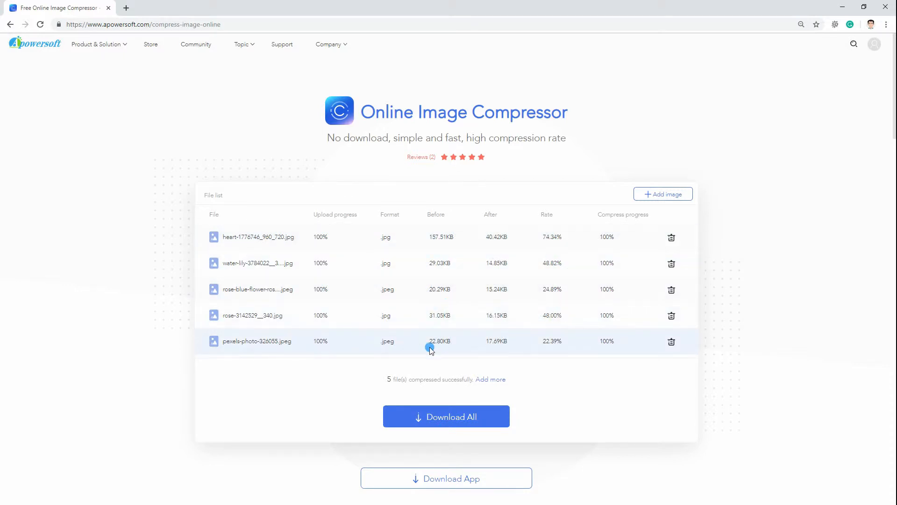
pyautogui.moveTo(562, 349)
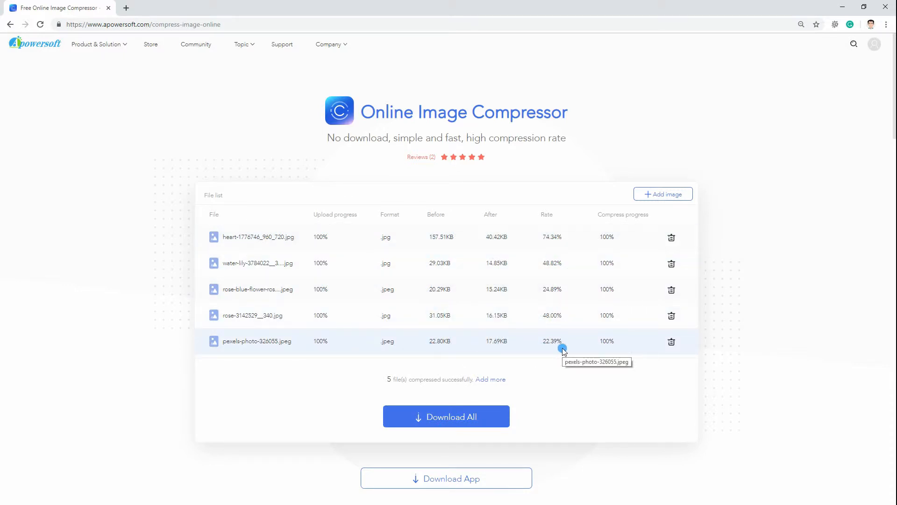
# - Download all five compressed images and open the compressed heart image from Chrome's download bar
pyautogui.click(446, 416)
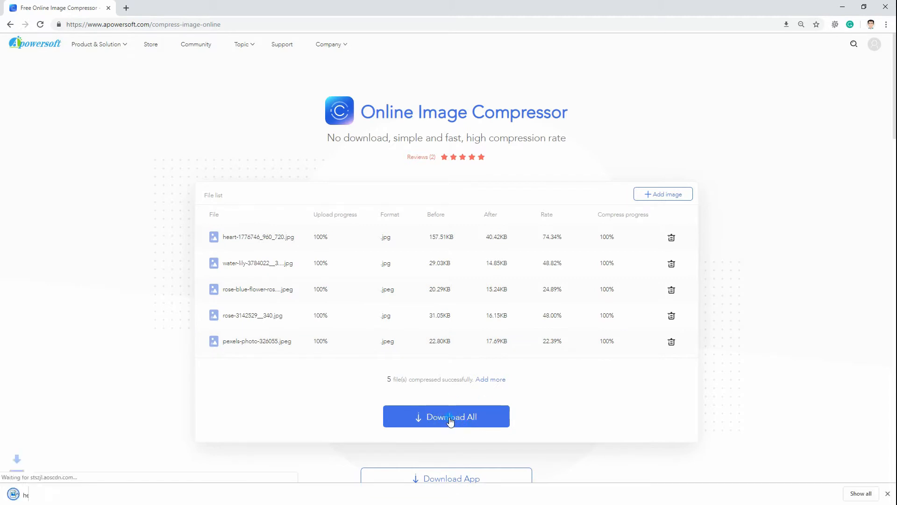
pyautogui.click(446, 417)
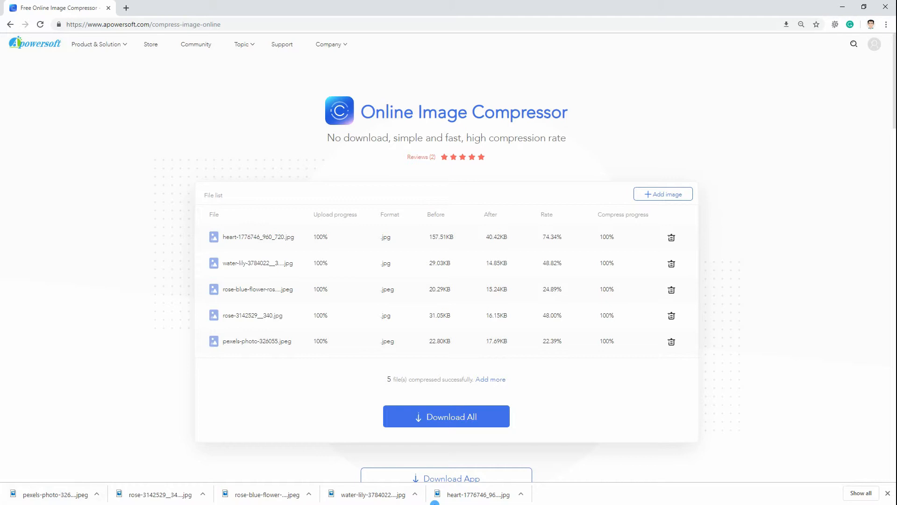
pyautogui.click(520, 494)
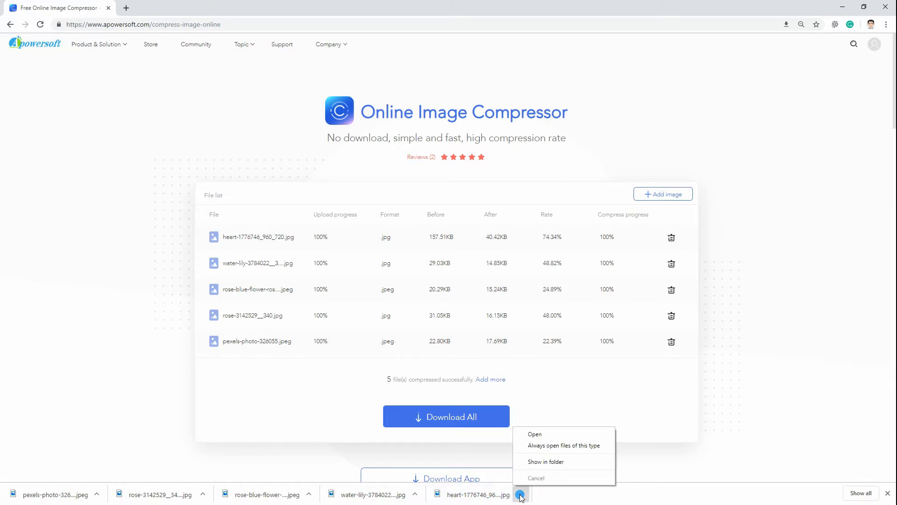
pyautogui.click(534, 434)
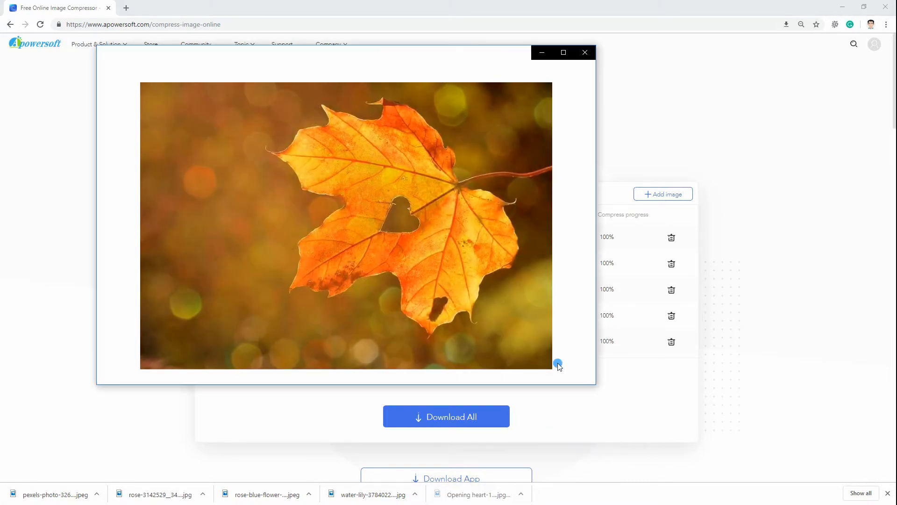